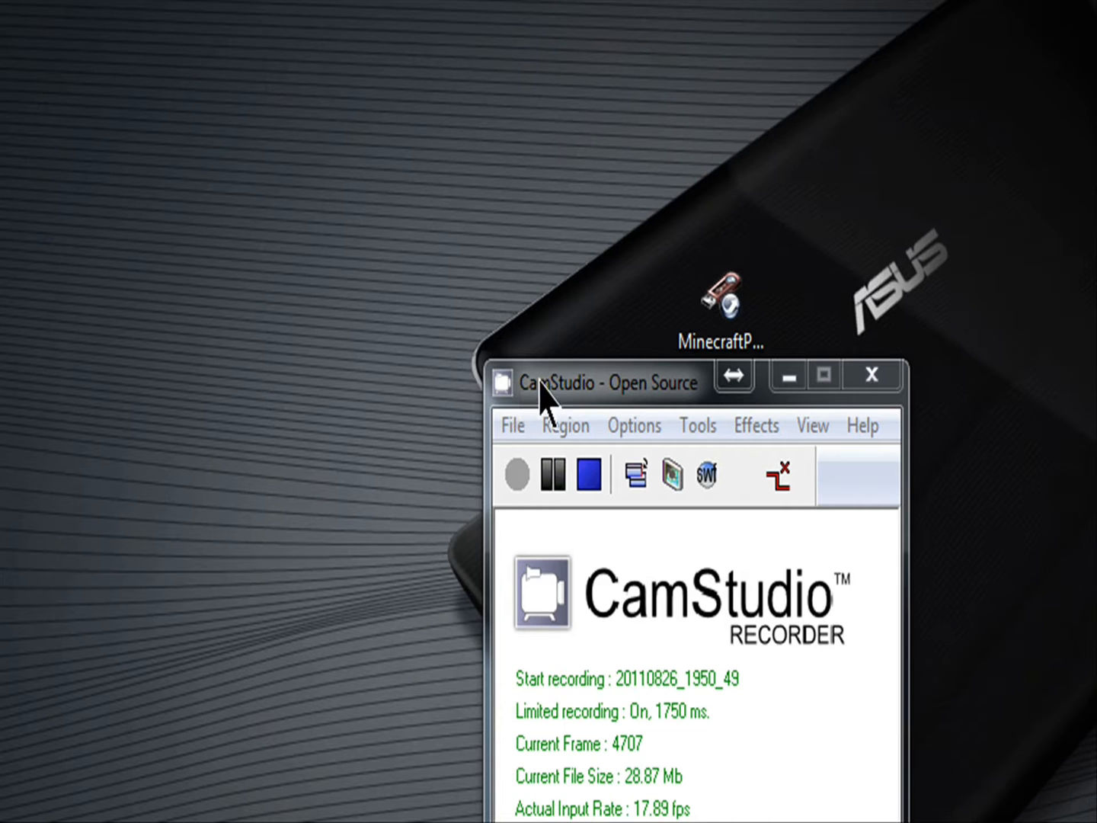
{"action": "mouse_move", "coordinate": [399, 282]}
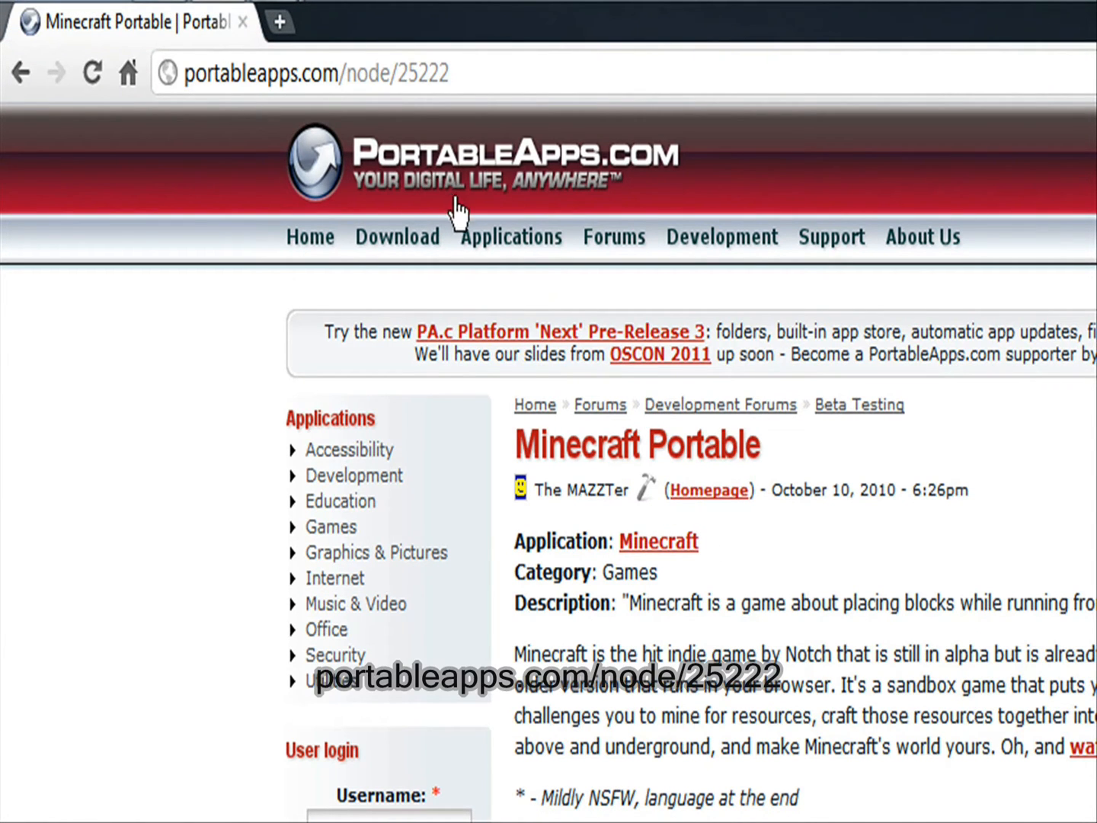
{"action": "mouse_move", "coordinate": [414, 111]}
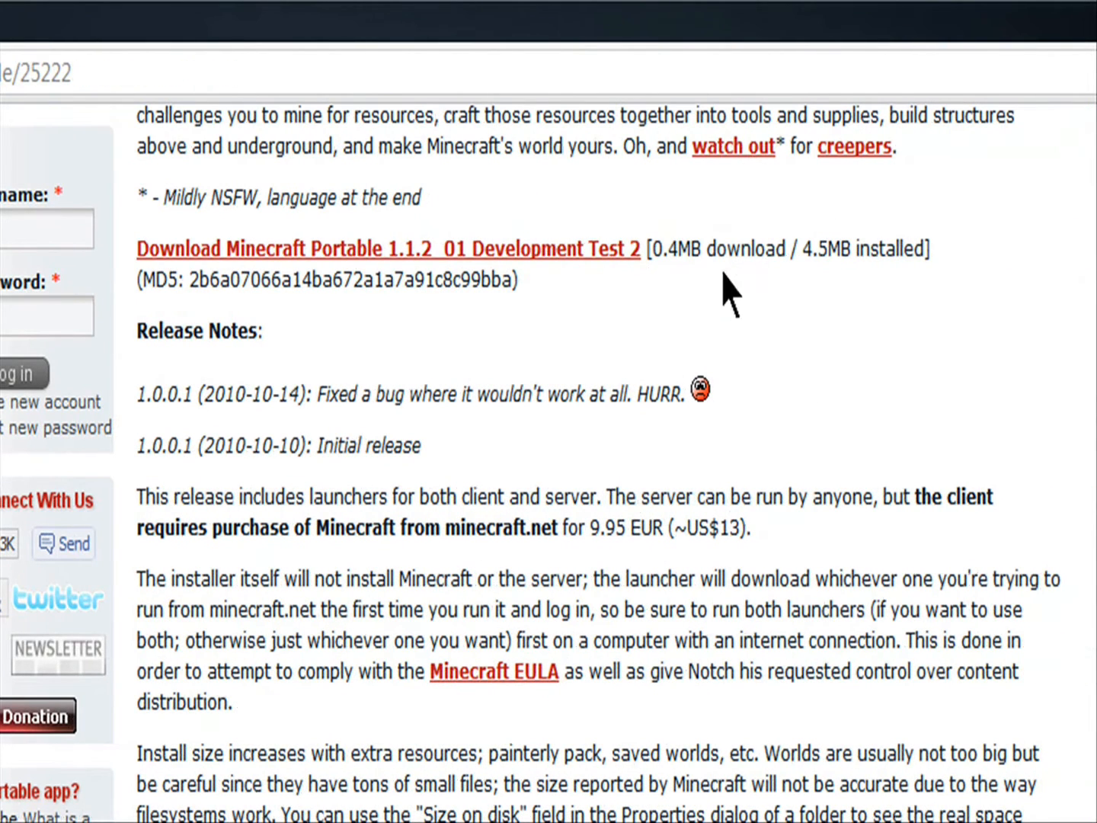
Step: Download the Minecraft Portable installer, keeping it despite the warning, then minimize Chrome
{"action": "left_click", "coordinate": [384, 249]}
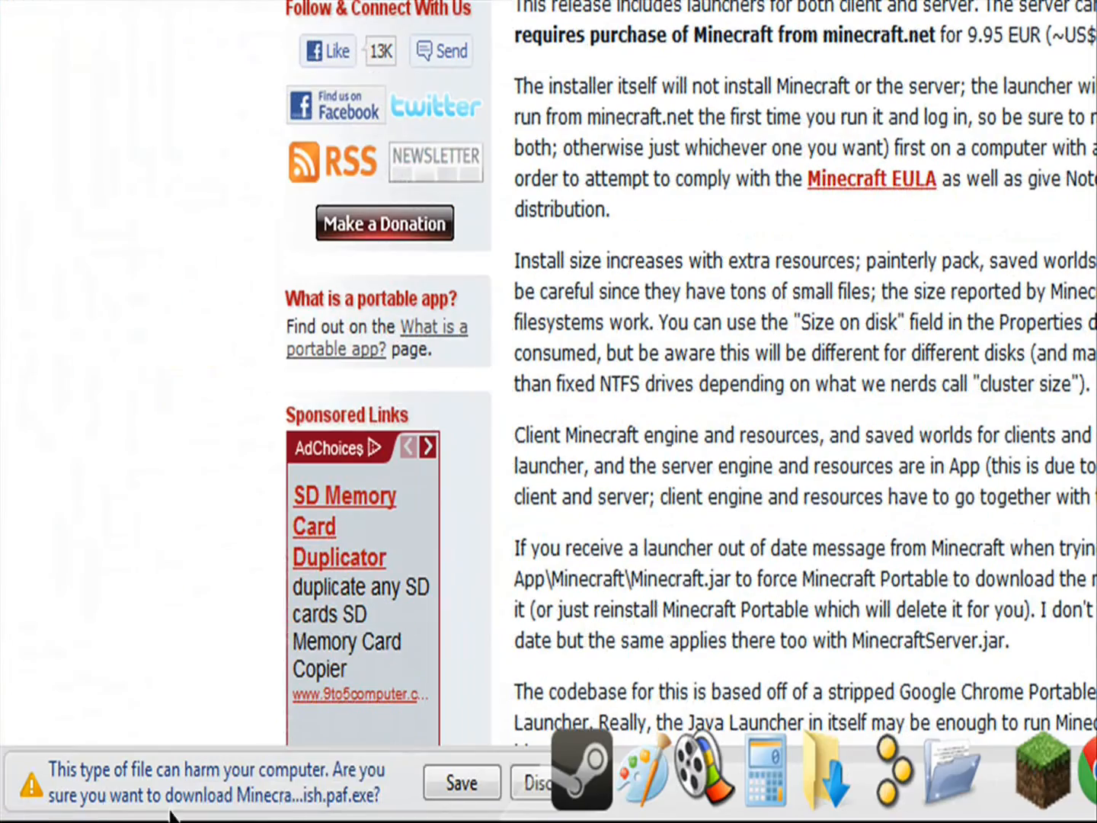
{"action": "left_click", "coordinate": [460, 783]}
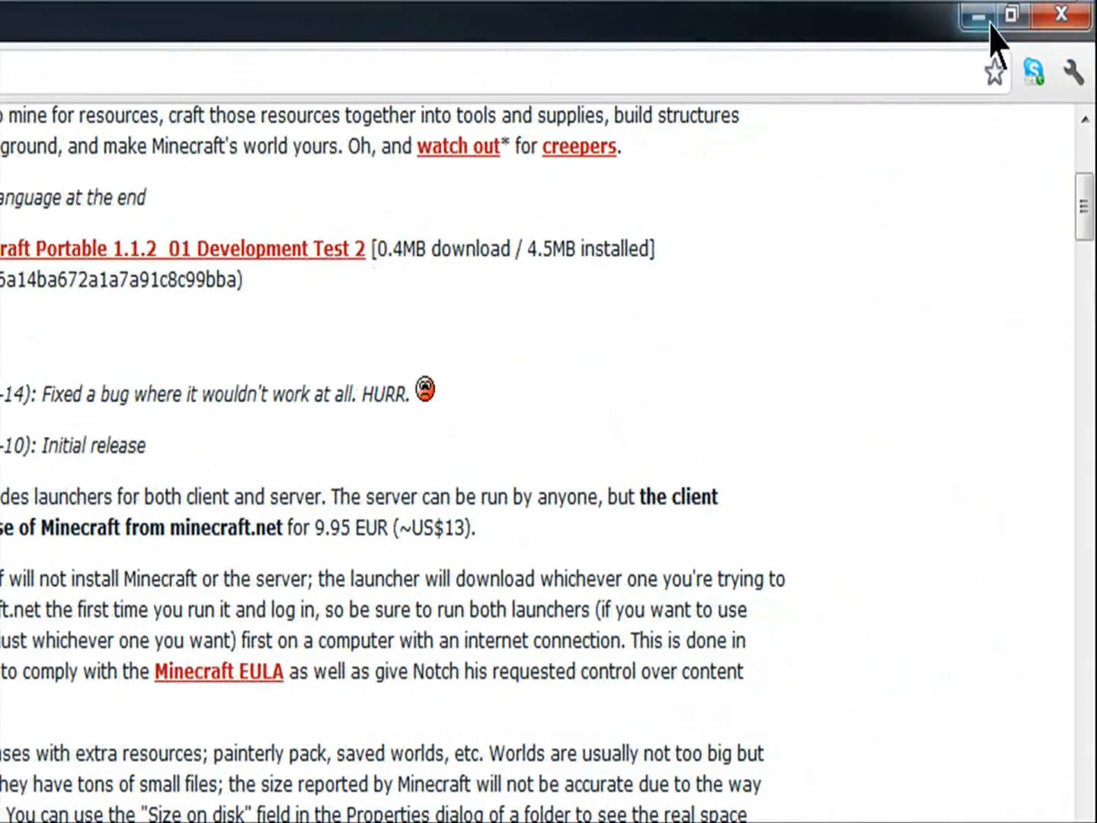
{"action": "left_click", "coordinate": [980, 15]}
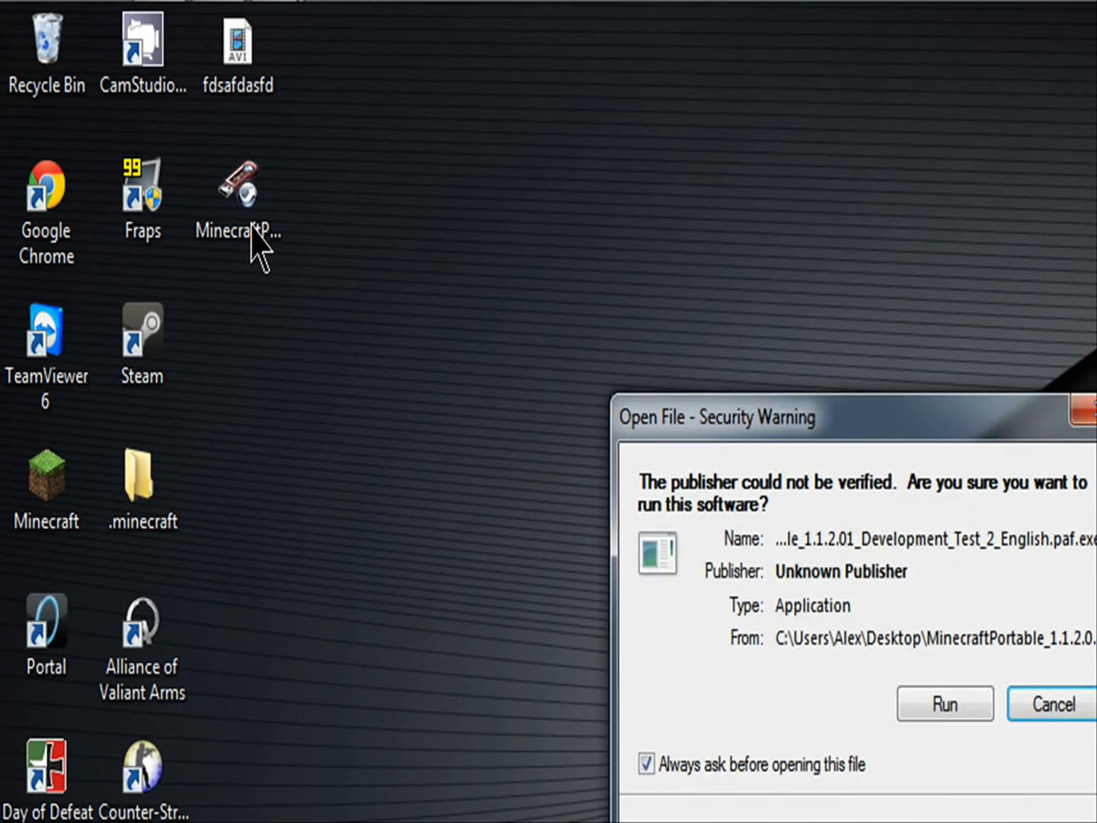
Step: Run the installer, accept the license and install into the MinecraftPortable folder on the flash drive
{"action": "left_click", "coordinate": [943, 704]}
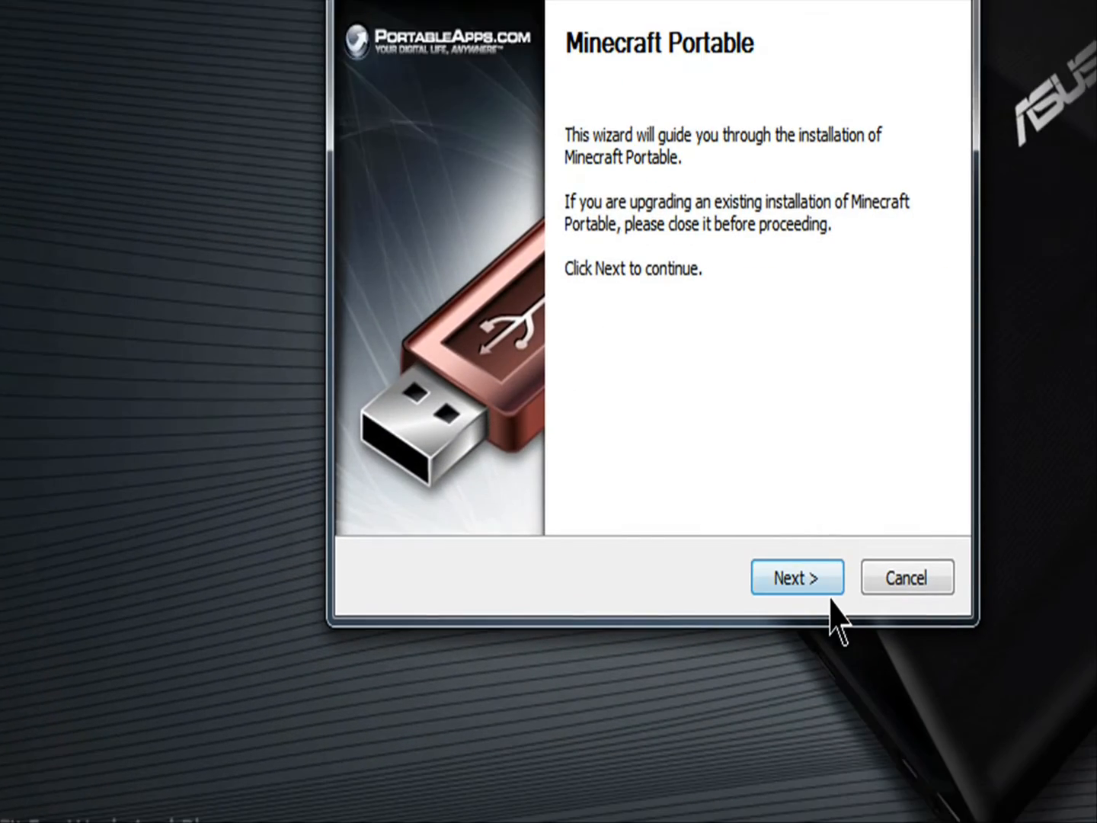
{"action": "left_click", "coordinate": [797, 576]}
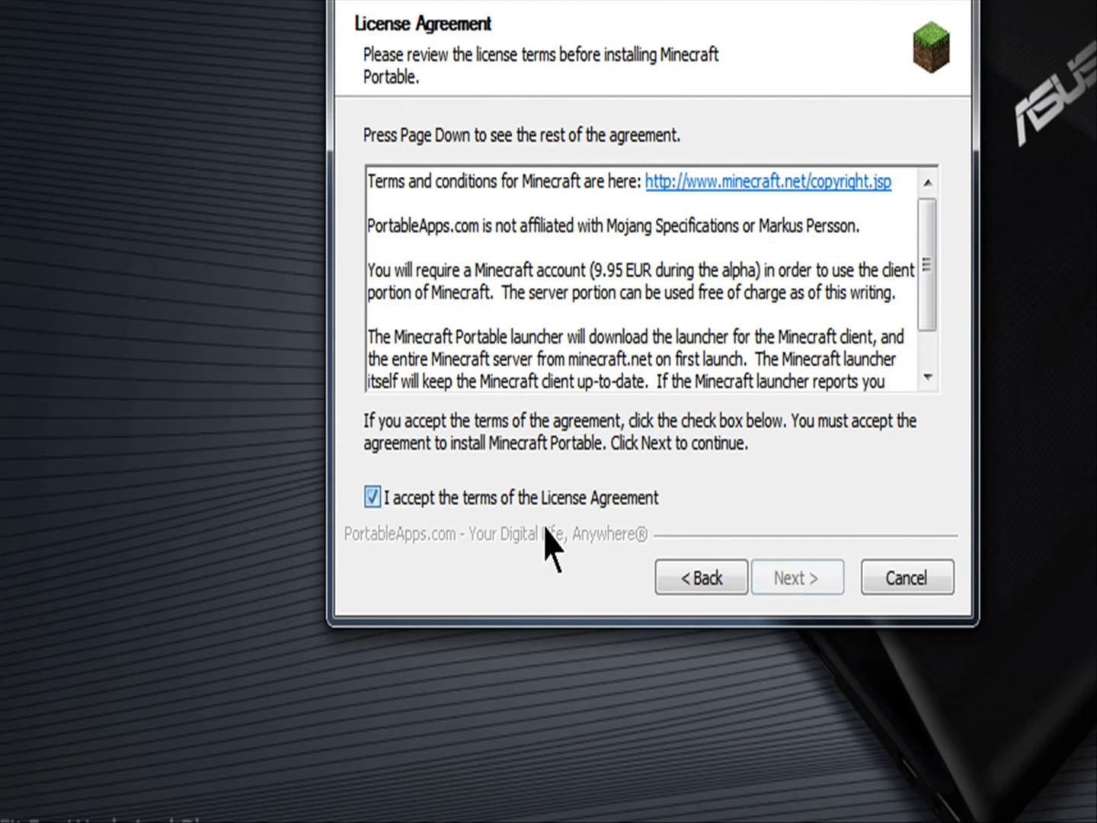
{"action": "left_click", "coordinate": [795, 576]}
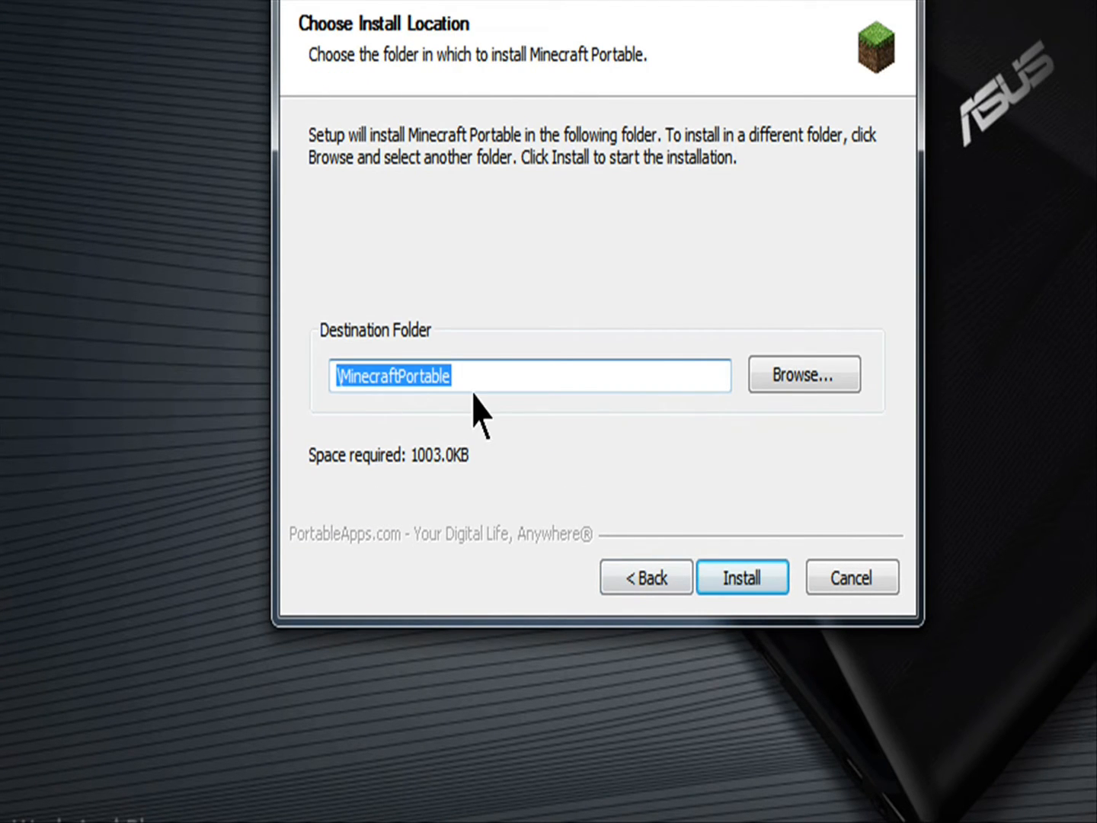
{"action": "left_click", "coordinate": [803, 374]}
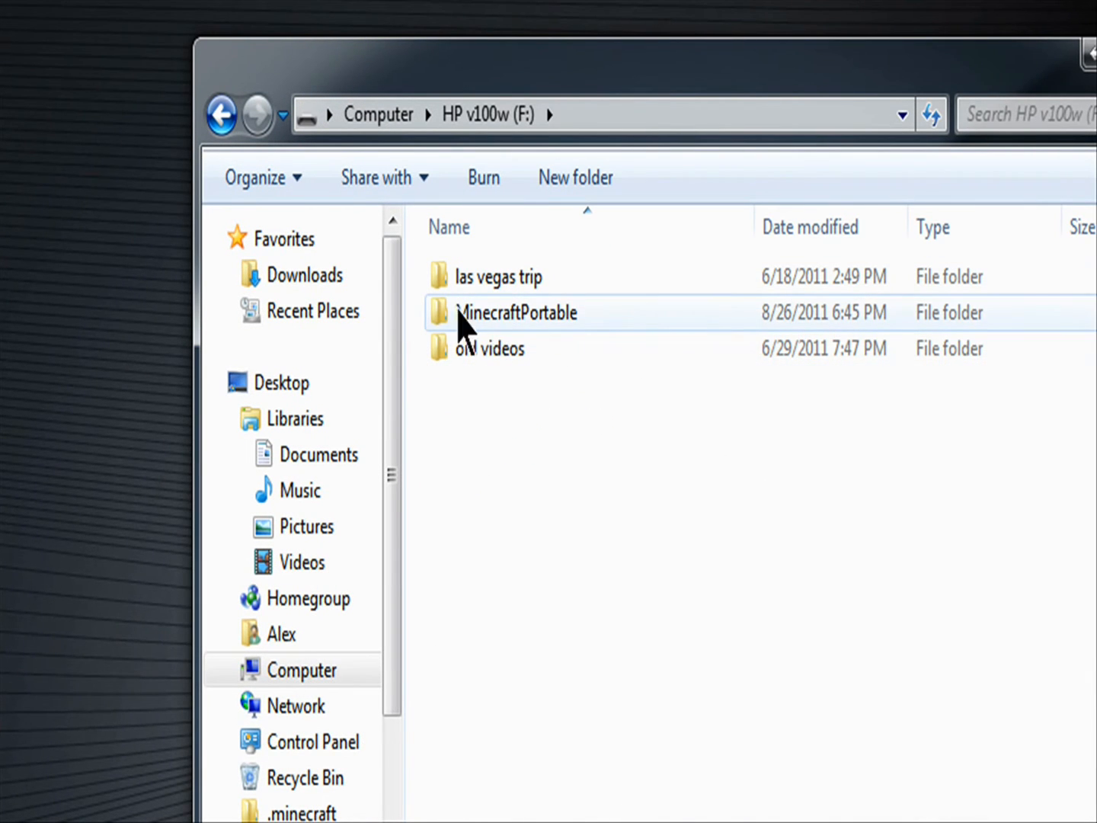
Step: Enter F:\MinecraftPortable and launch the MinecraftPortable application
{"action": "double_click", "coordinate": [517, 312]}
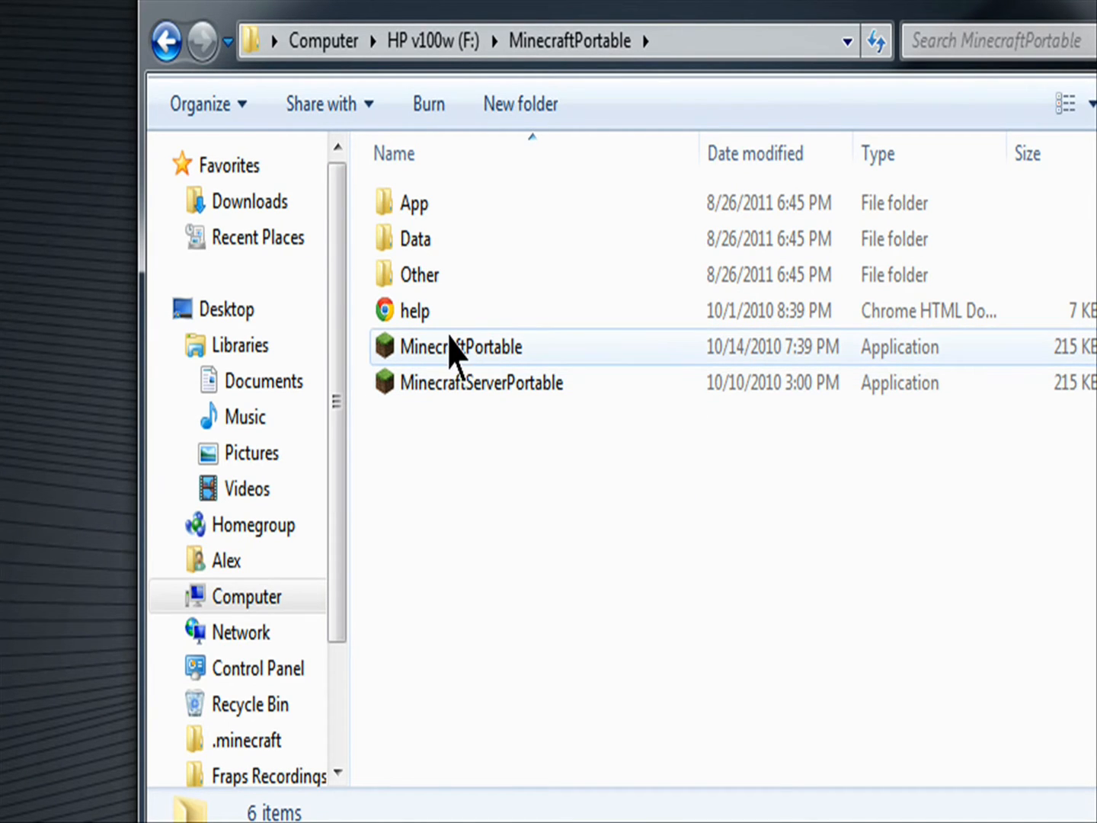
{"action": "mouse_move", "coordinate": [457, 347]}
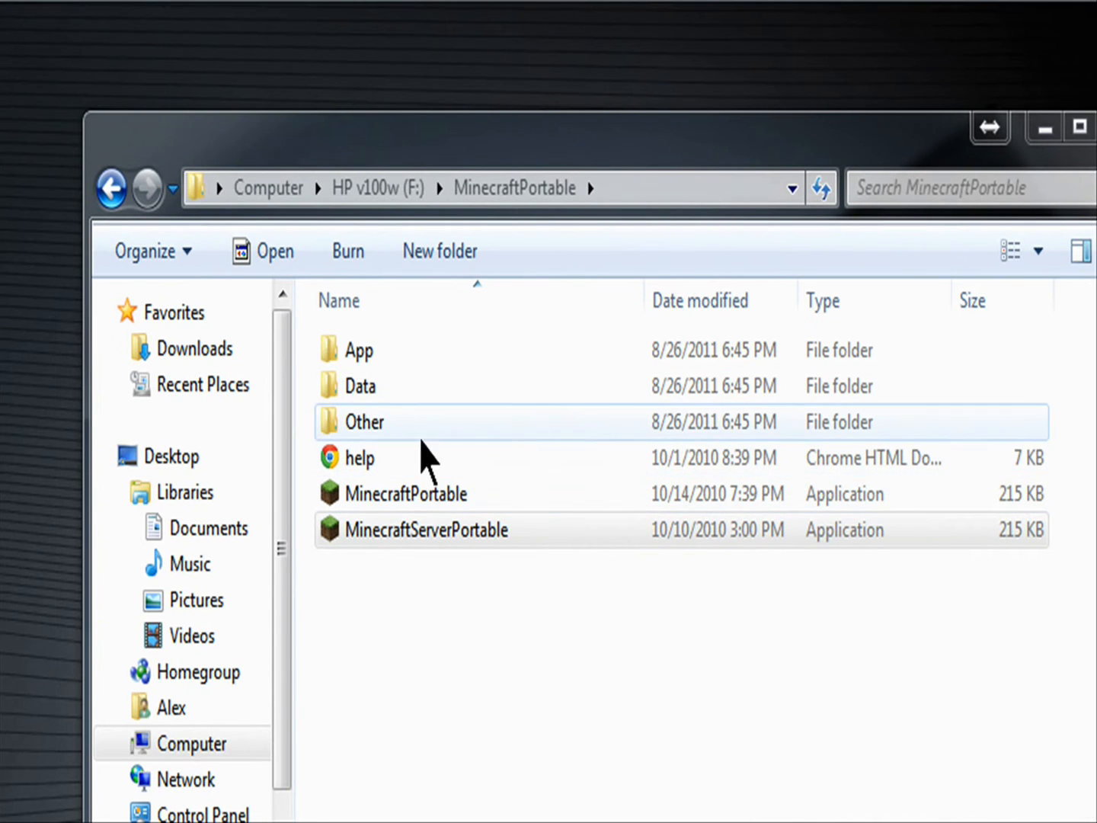
{"action": "left_click", "coordinate": [406, 494]}
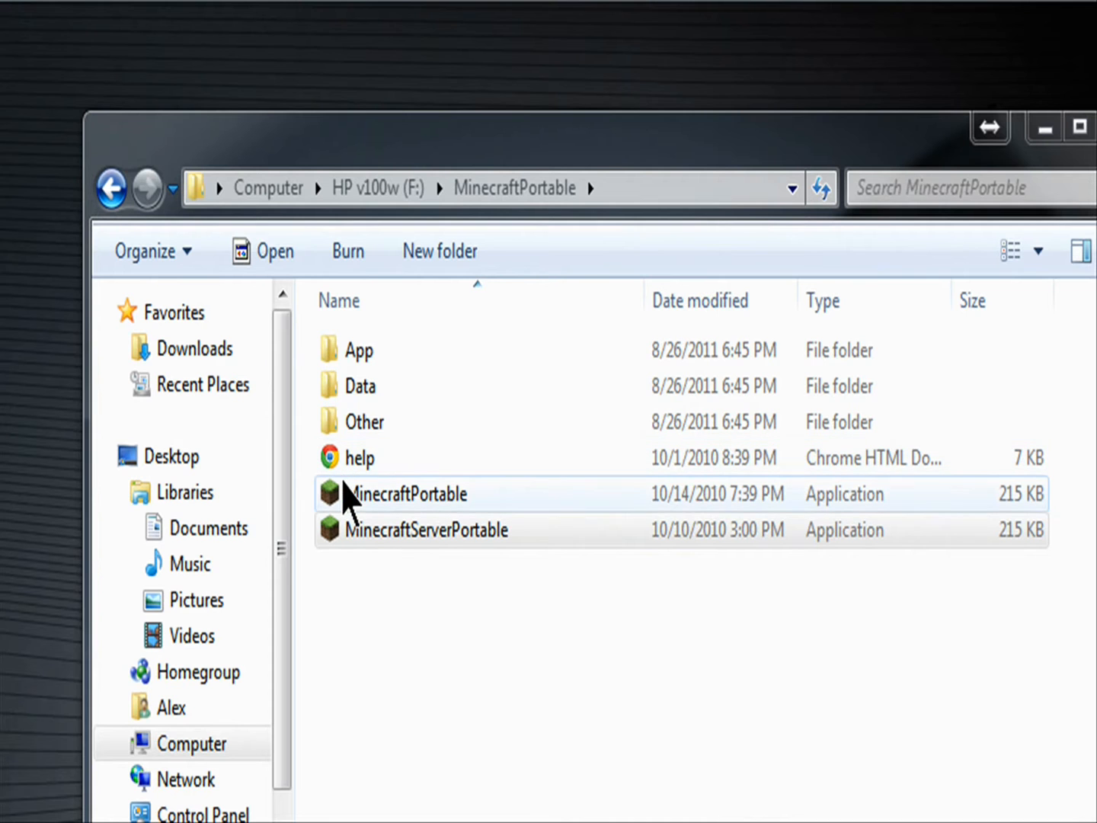
{"action": "double_click", "coordinate": [408, 494]}
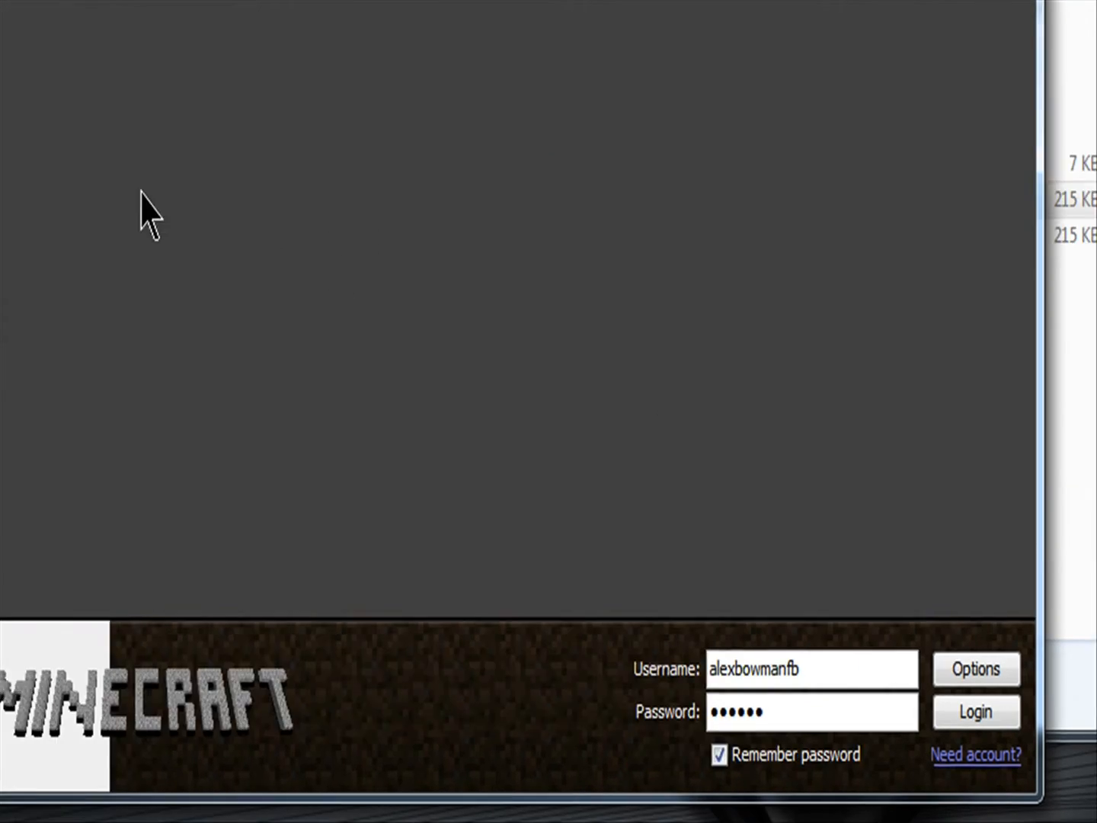
Step: Log in with the saved Minecraft account credentials
{"action": "left_click", "coordinate": [975, 711]}
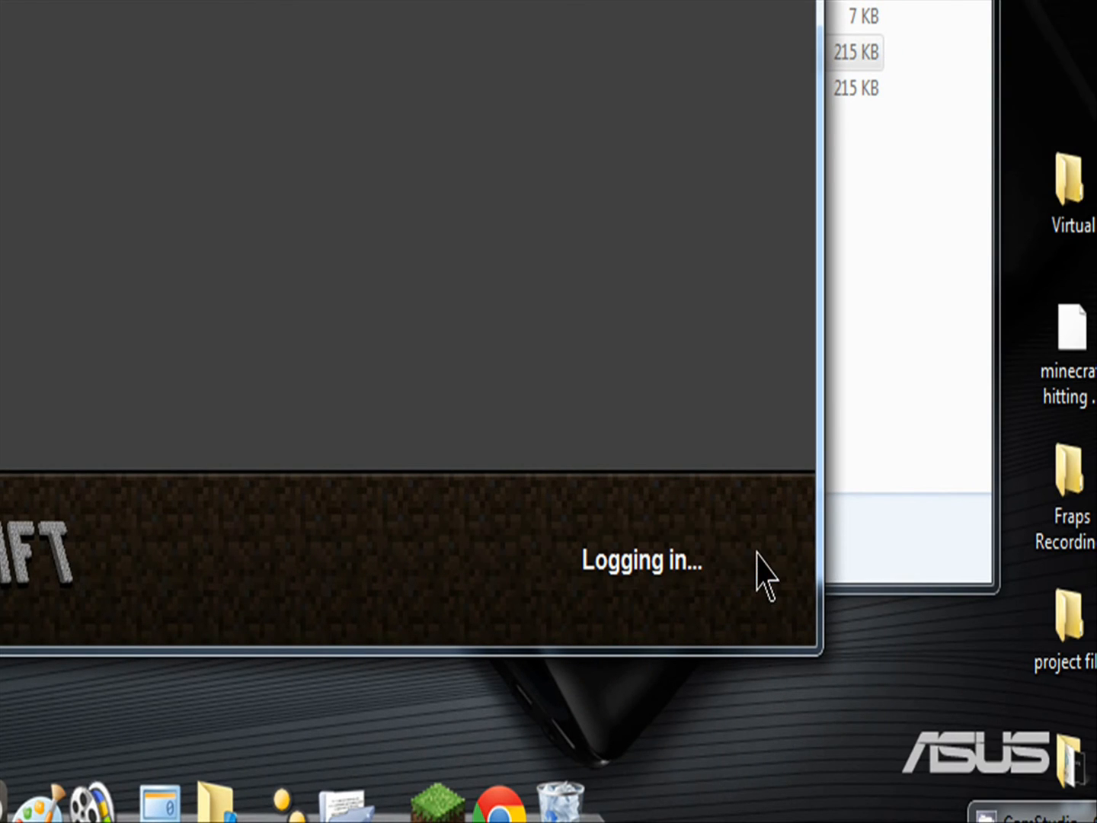
{"action": "mouse_move", "coordinate": [689, 549]}
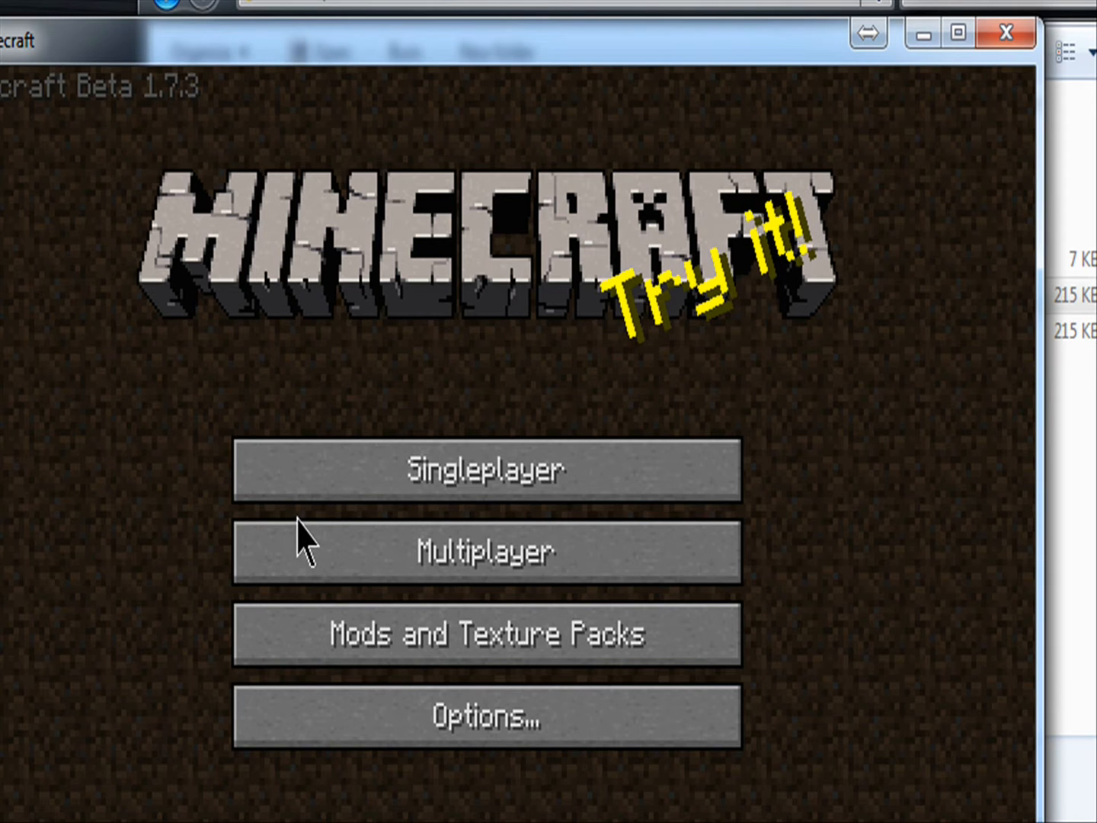
Step: Play the singleplayer world 'World', then save and quit to the title screen
{"action": "left_click", "coordinate": [484, 469]}
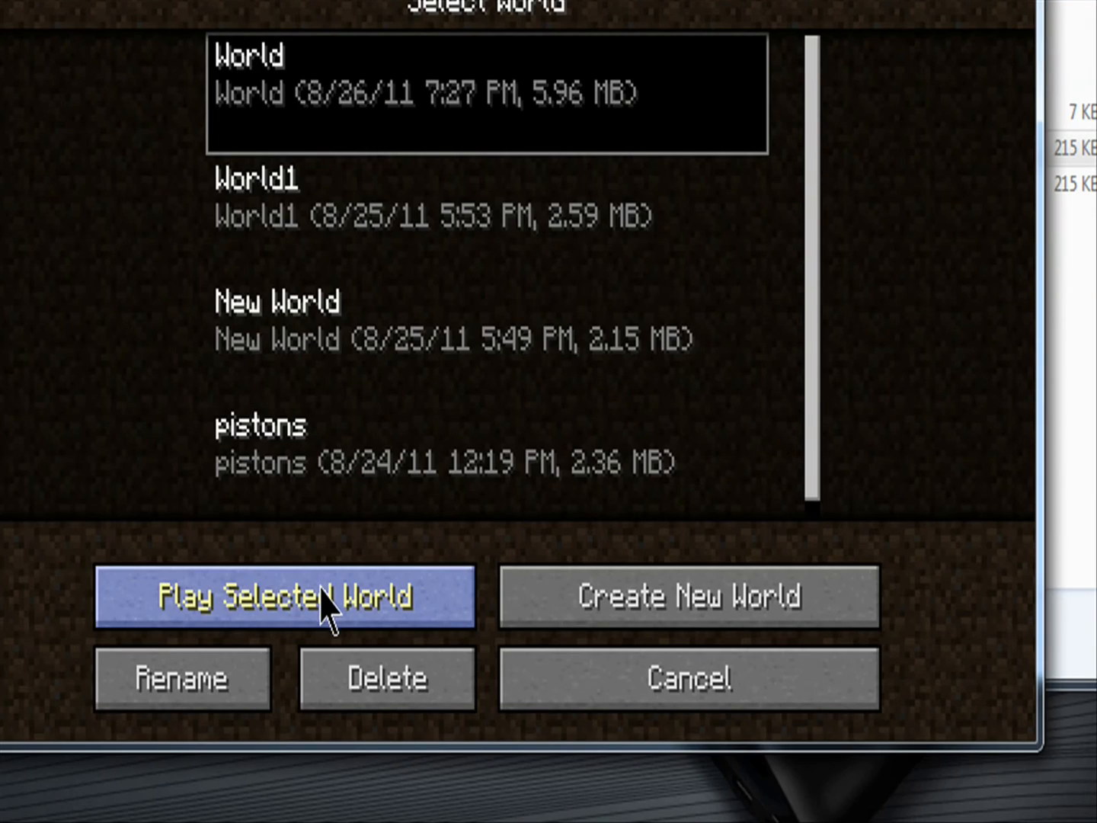
{"action": "left_click", "coordinate": [286, 597]}
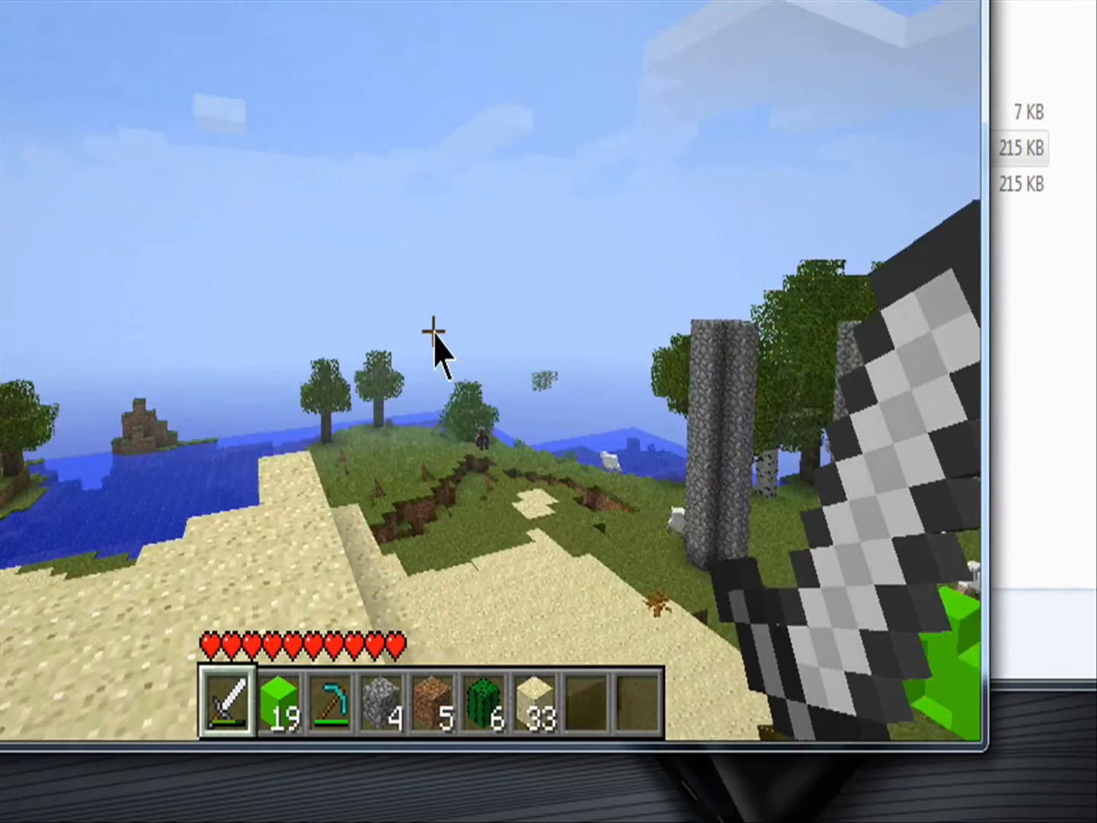
{"action": "key", "text": "Escape"}
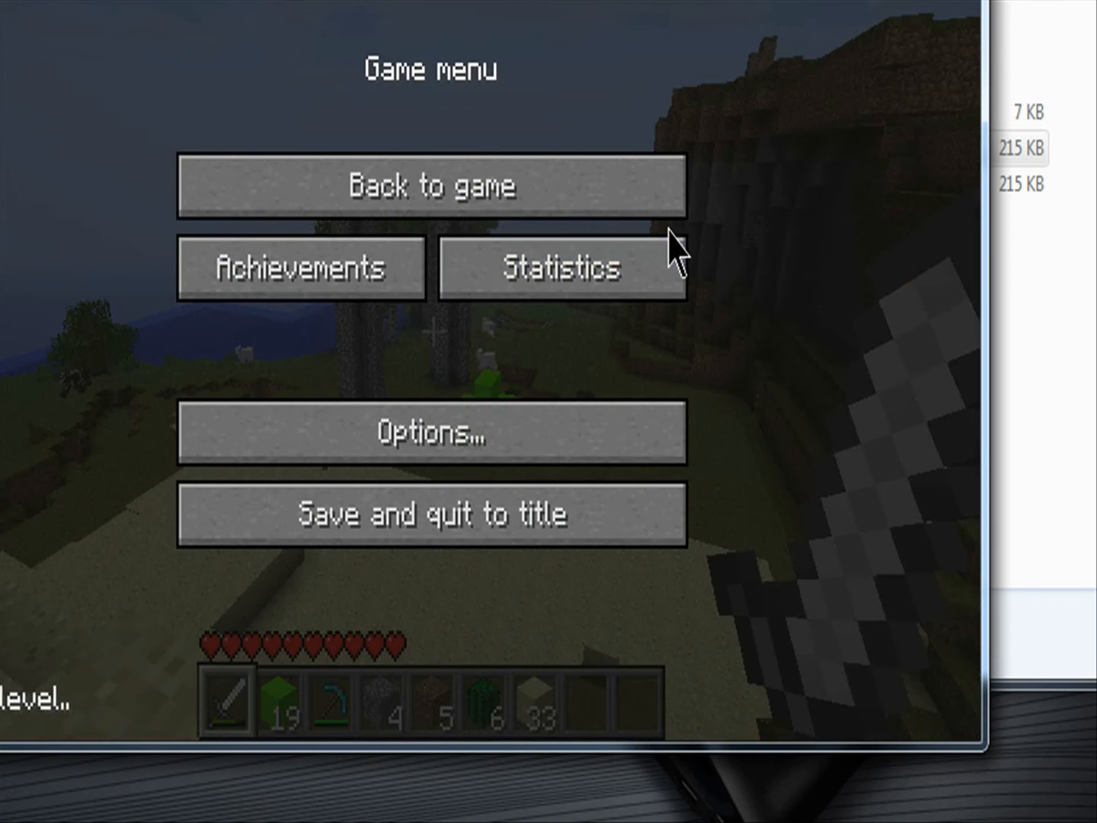
{"action": "left_click", "coordinate": [429, 512]}
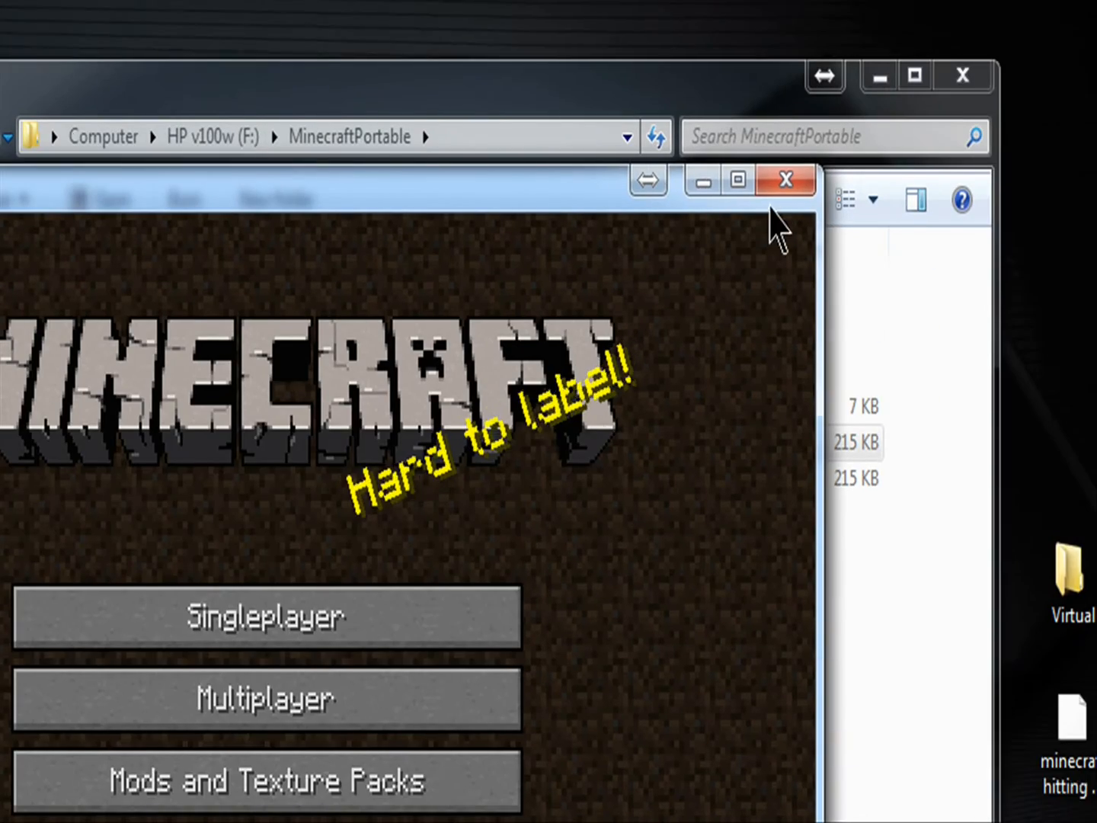
Step: Close Minecraft and select the portable .minecraft folder inside MinecraftPortable\Data
{"action": "left_click", "coordinate": [786, 180]}
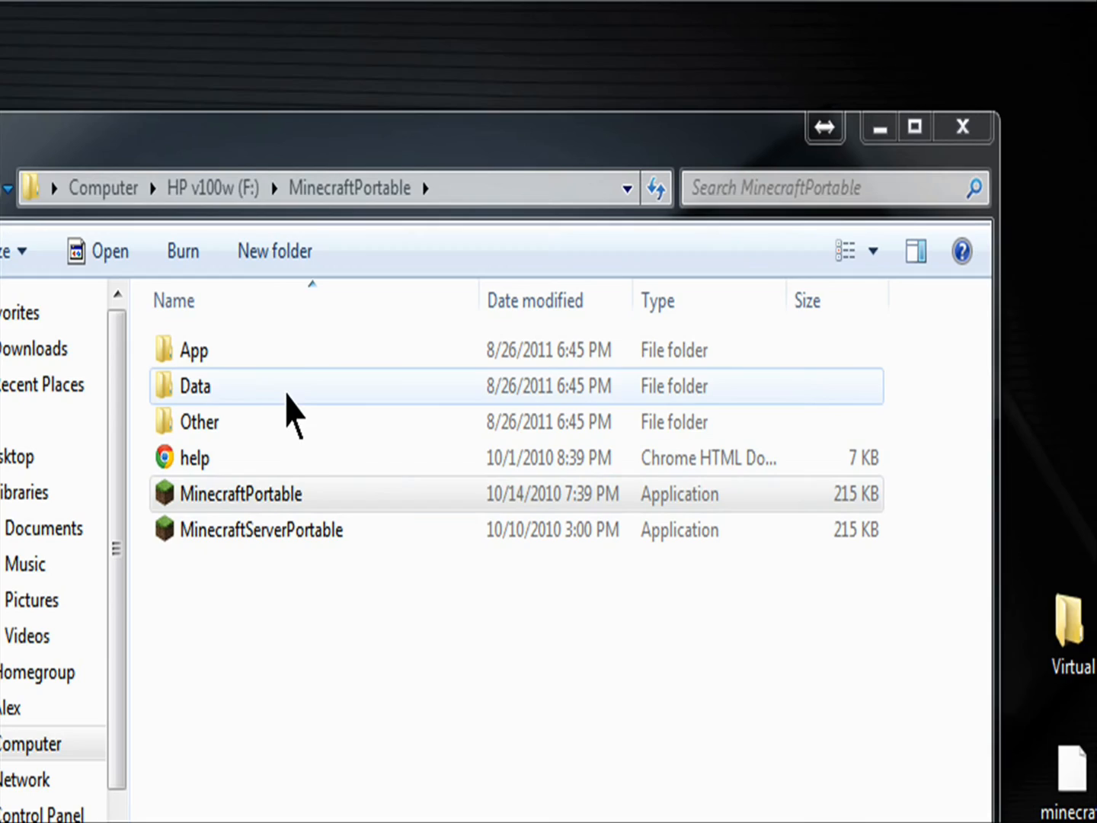
{"action": "left_click", "coordinate": [241, 494]}
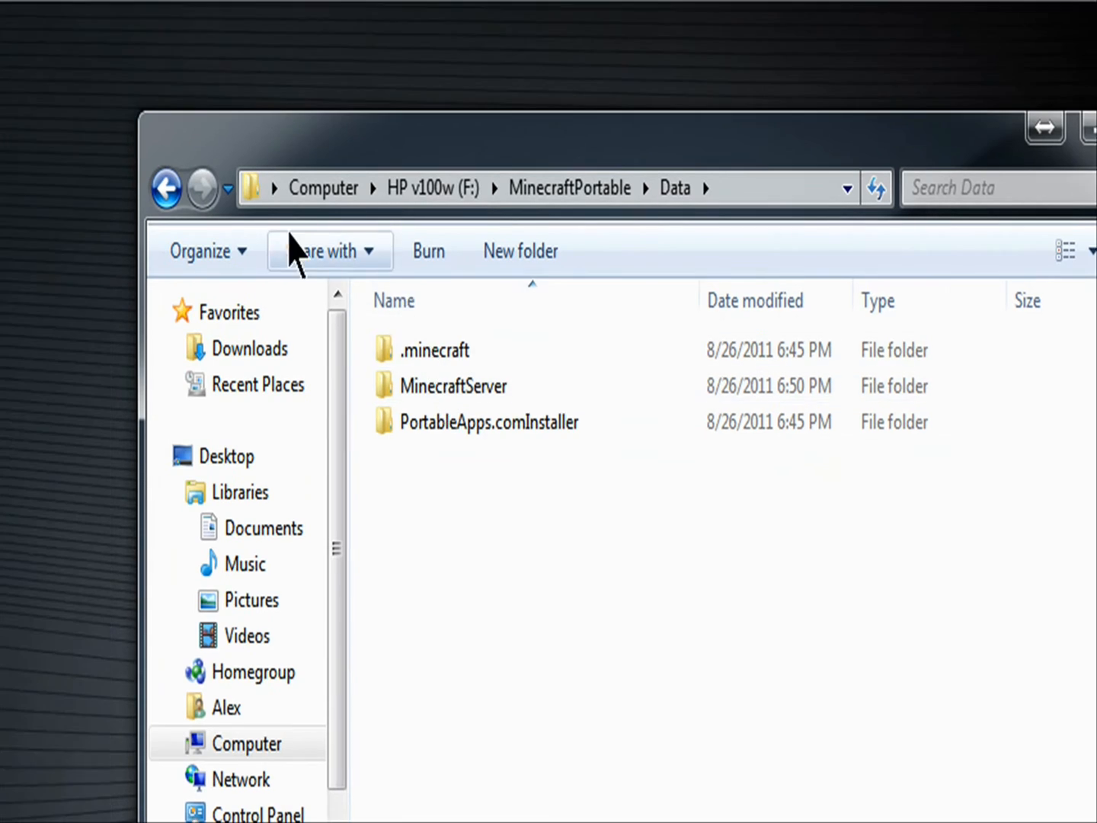
{"action": "left_click", "coordinate": [332, 189]}
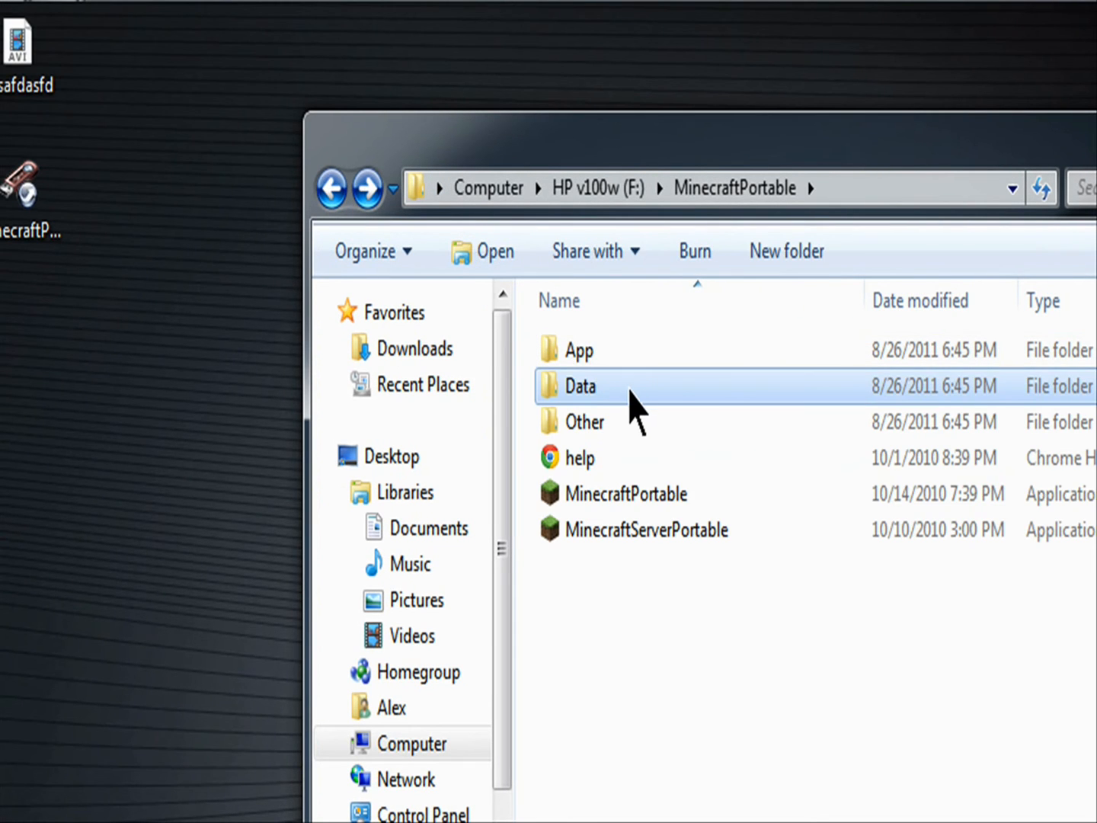
{"action": "double_click", "coordinate": [582, 385]}
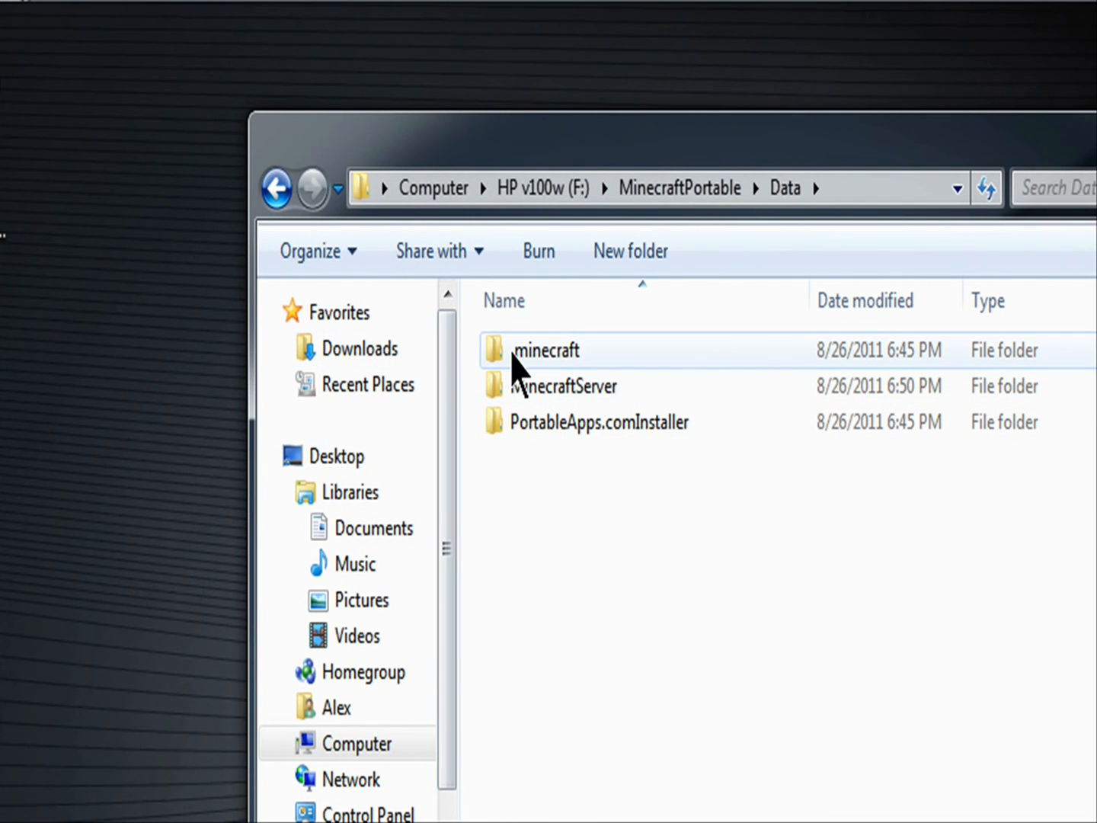
{"action": "mouse_move", "coordinate": [544, 350]}
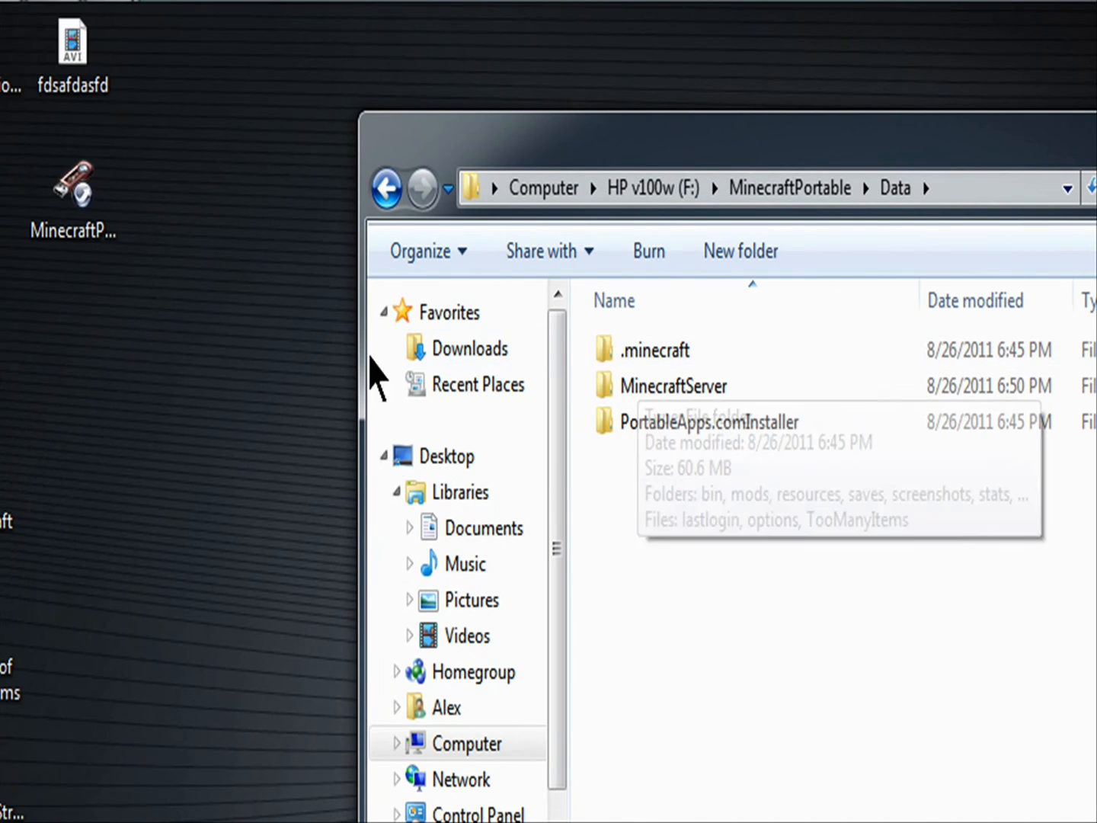
{"action": "left_click", "coordinate": [653, 350]}
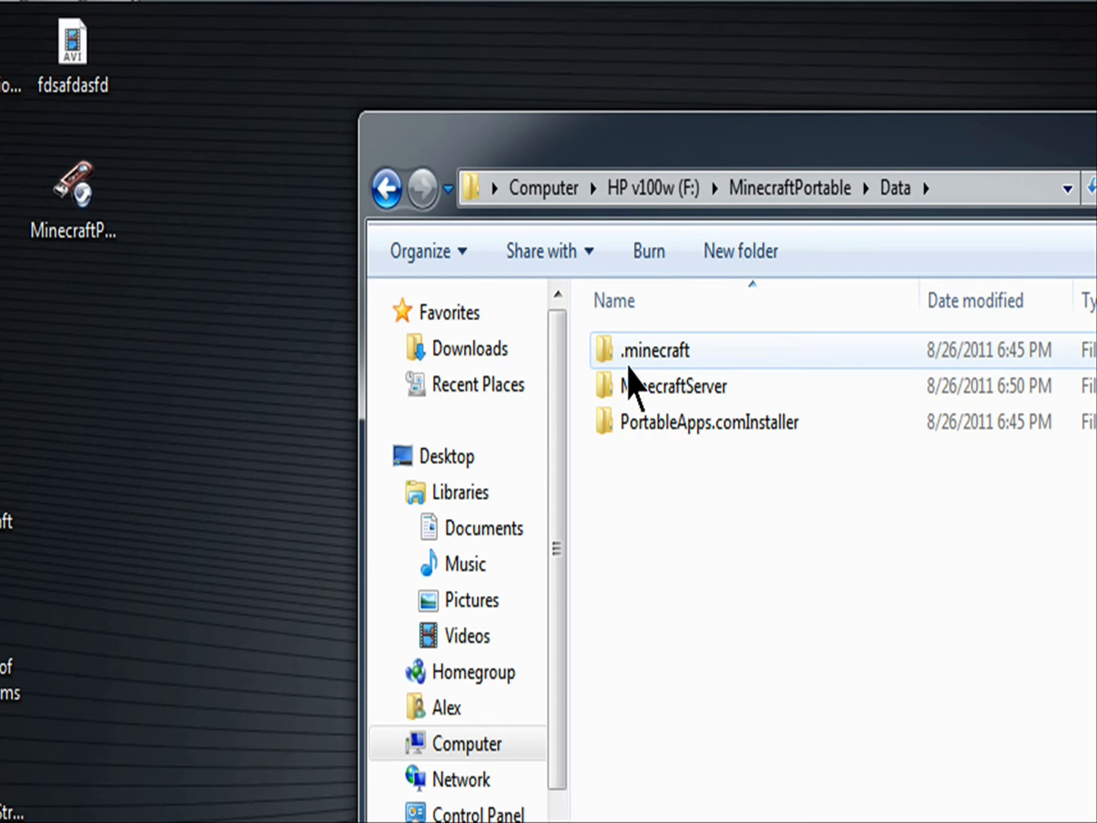
{"action": "mouse_move", "coordinate": [652, 350]}
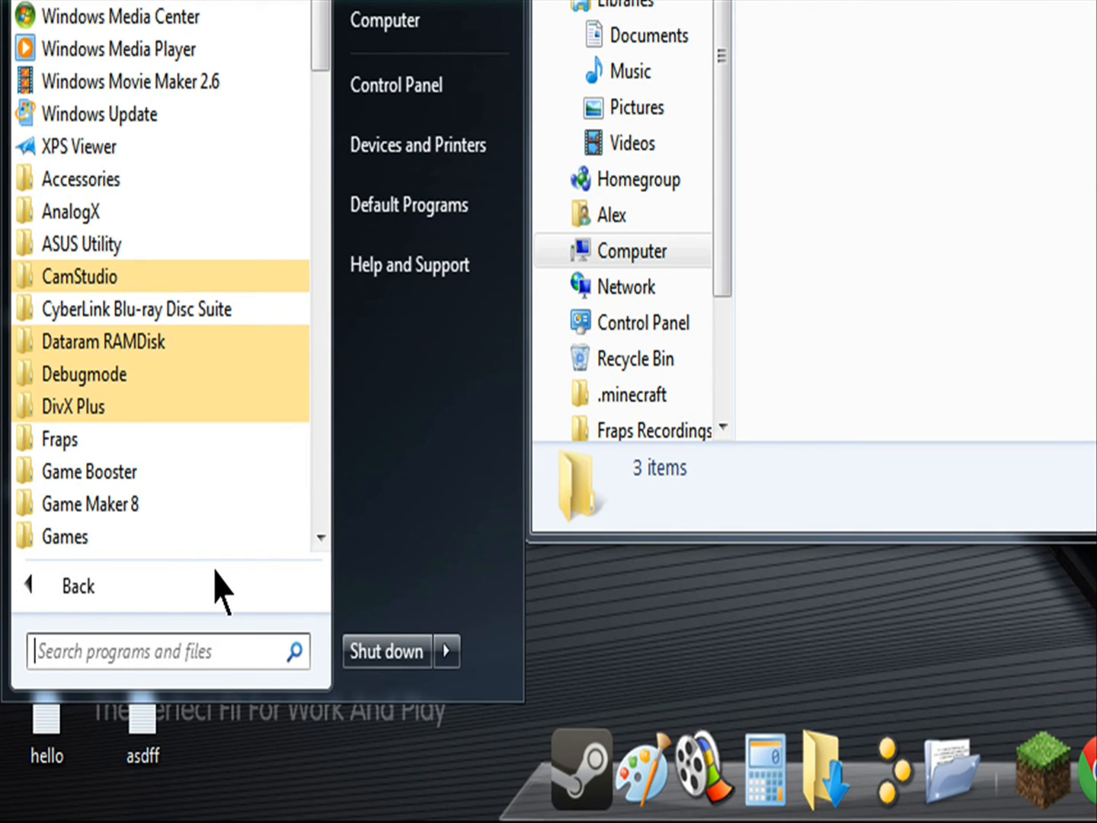
Step: Bring up Run from the Start menu and open the %appdata% folder
{"action": "type", "text": "run"}
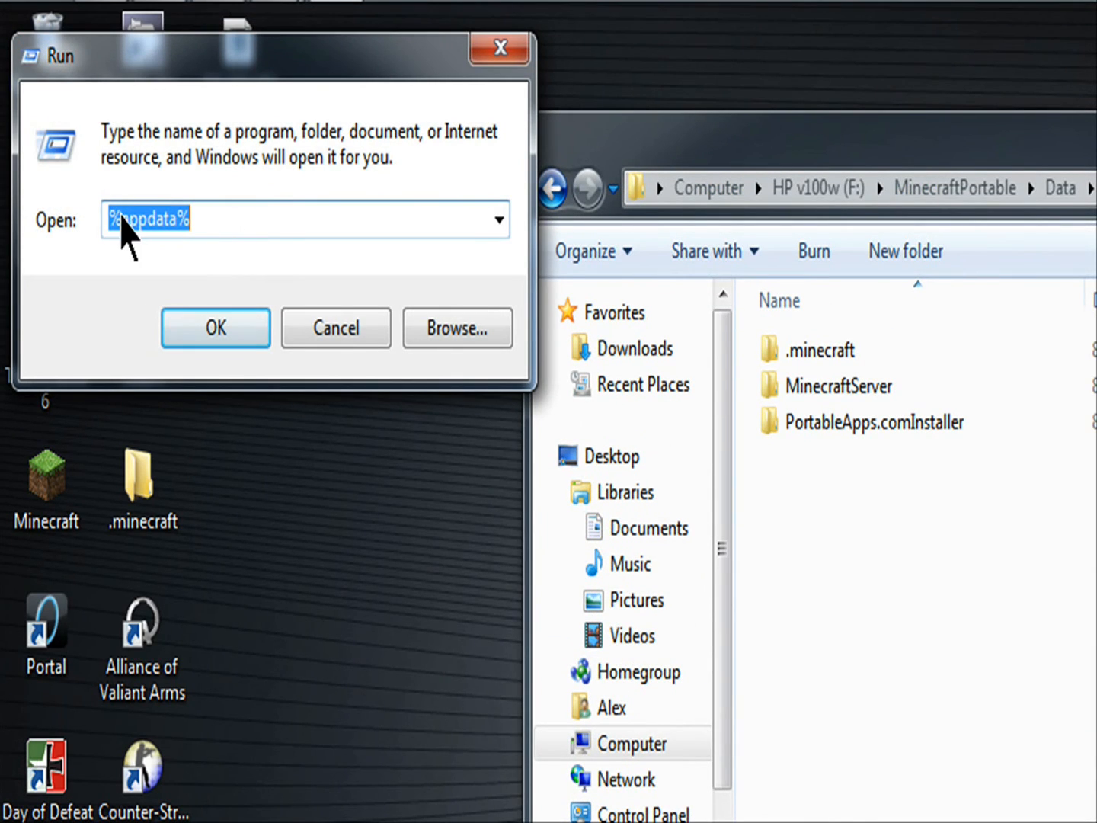
{"action": "left_click", "coordinate": [215, 328]}
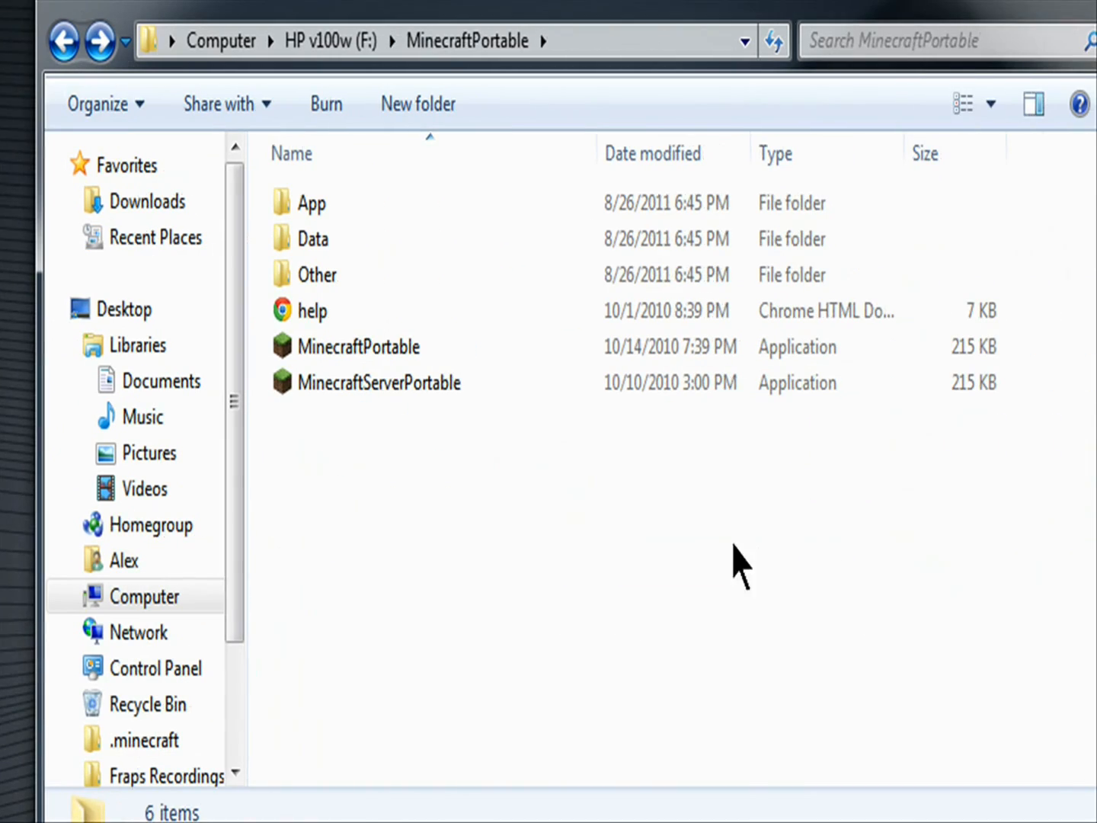
{"action": "mouse_move", "coordinate": [384, 533]}
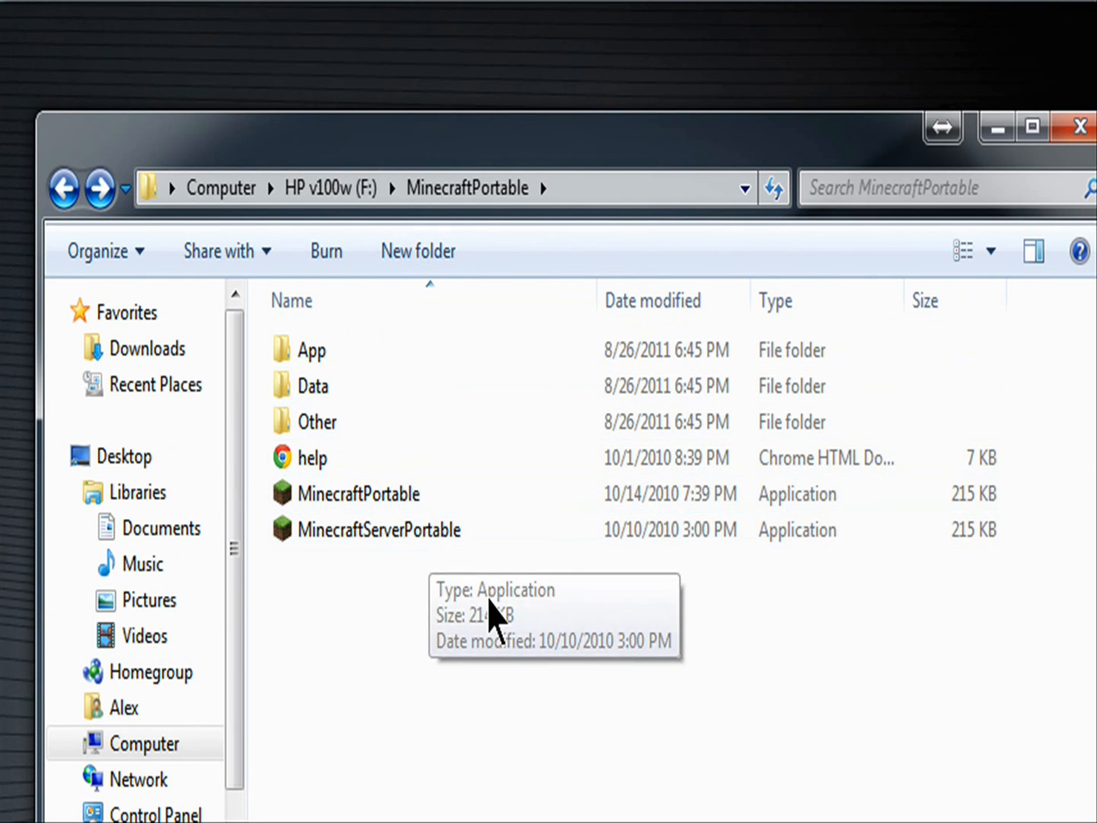
Step: Return Explorer to F:\MinecraftPortable showing App, Data and Other folders
{"action": "left_click", "coordinate": [342, 348]}
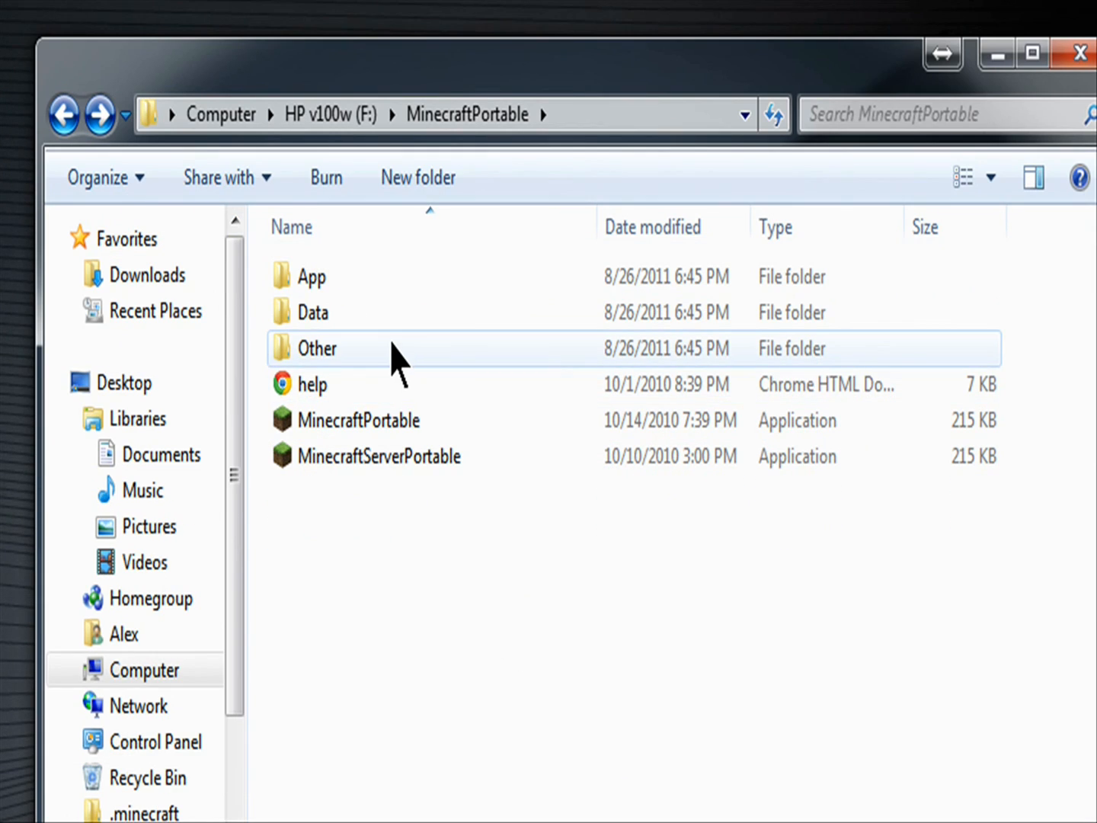